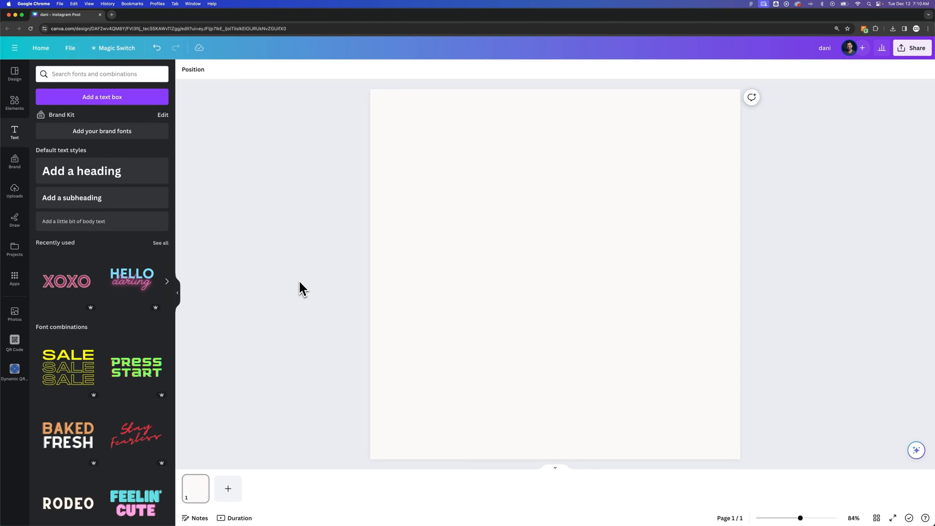
pyautogui.moveTo(310, 288)
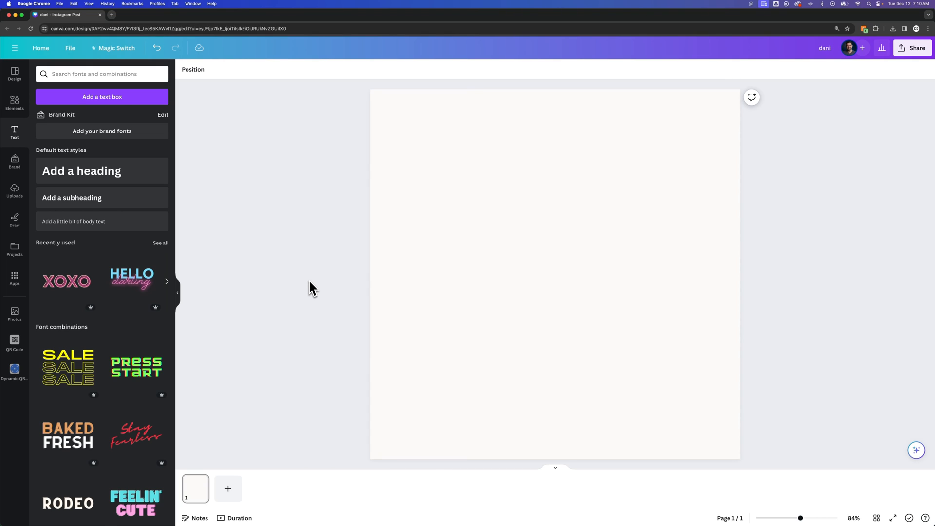
pyautogui.moveTo(81, 171)
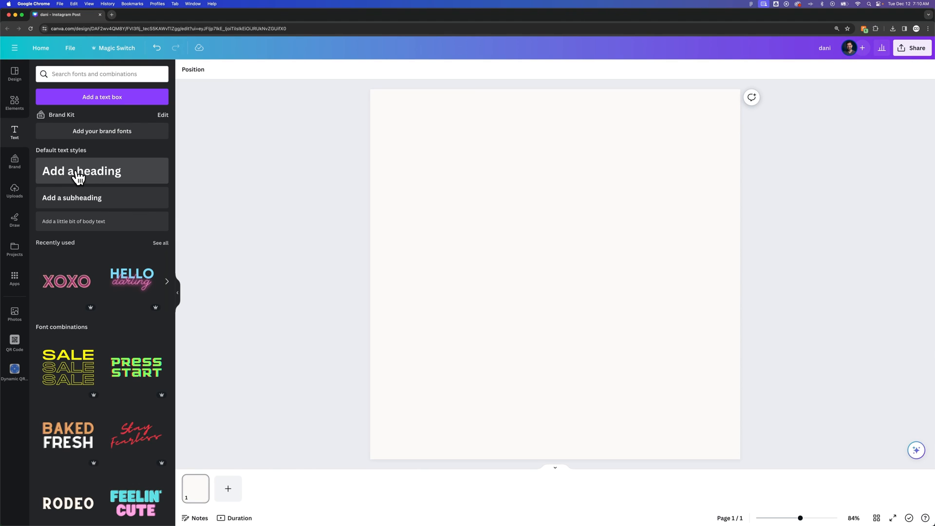
# Add a heading reading 'Splice' in Migra ExtraBold at font size 251
pyautogui.click(81, 171)
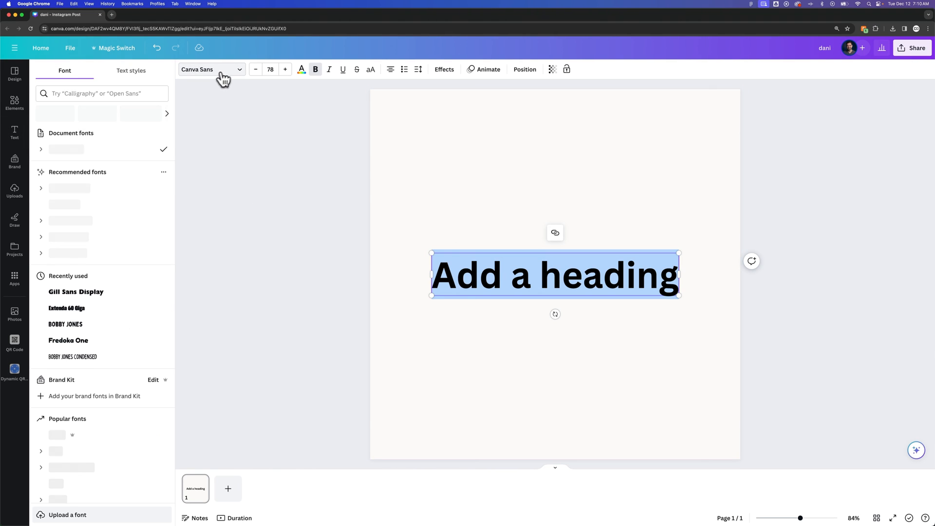
pyautogui.write('migra')
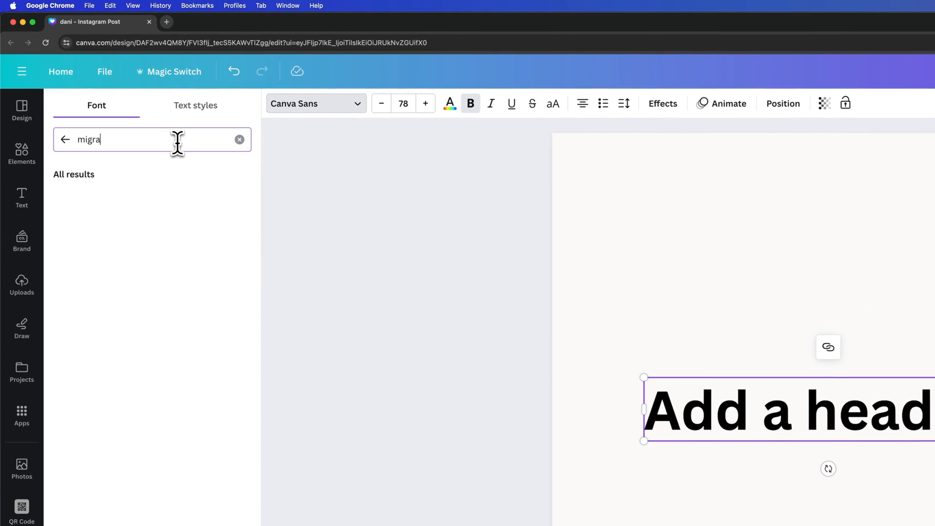
pyautogui.click(83, 198)
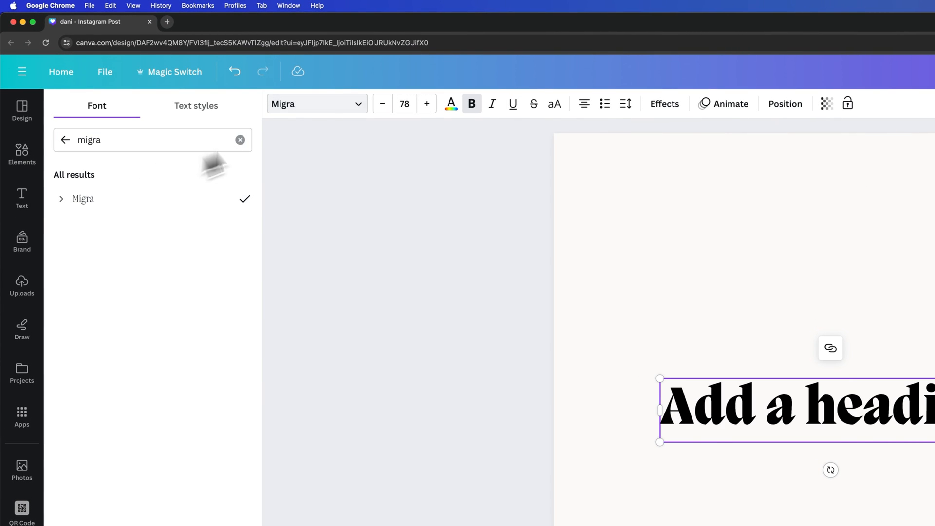
pyautogui.click(83, 199)
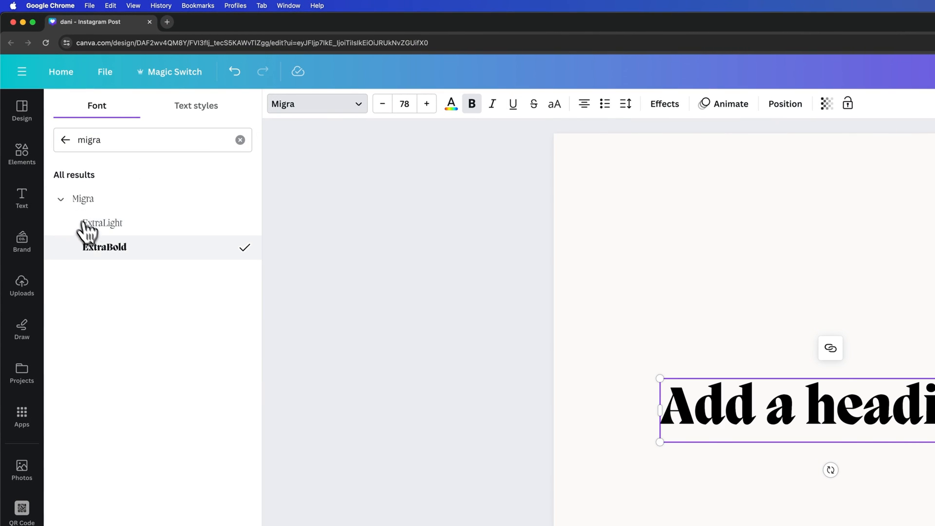
pyautogui.press('cmd+a')
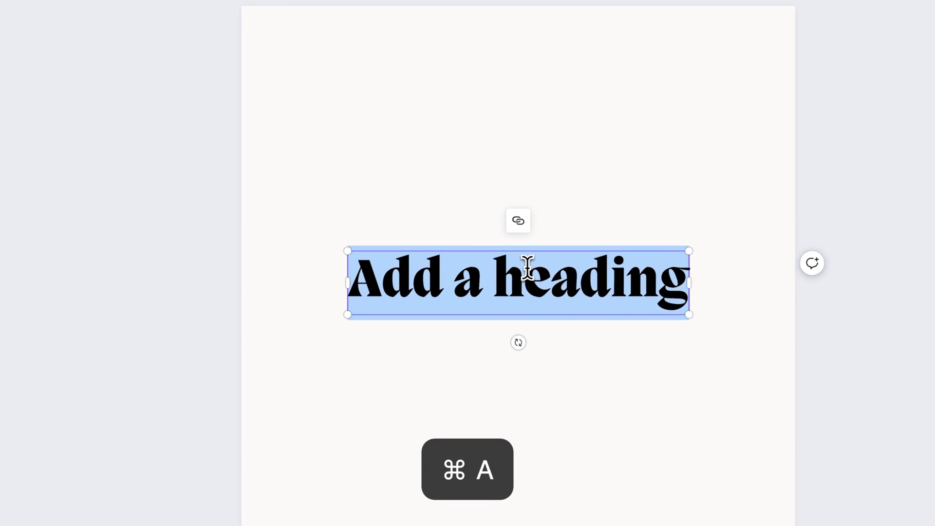
pyautogui.write('Splice')
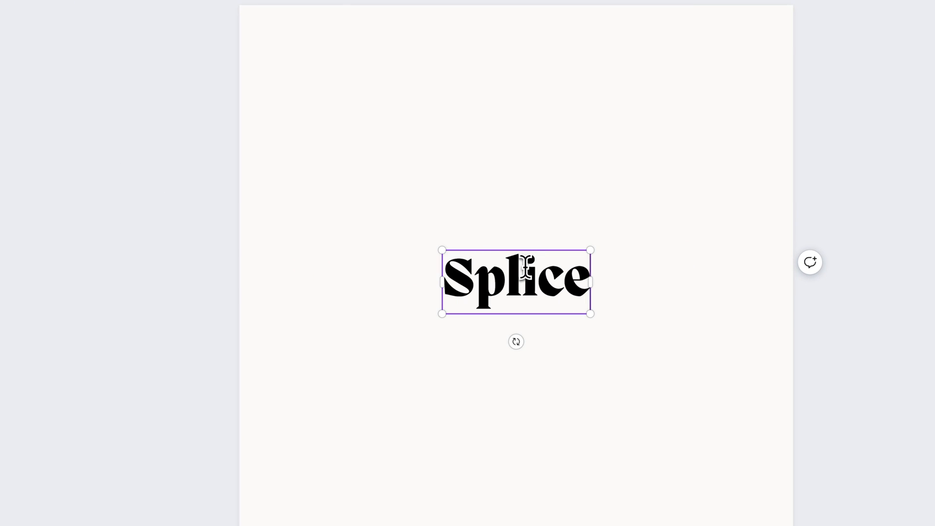
pyautogui.click(516, 281)
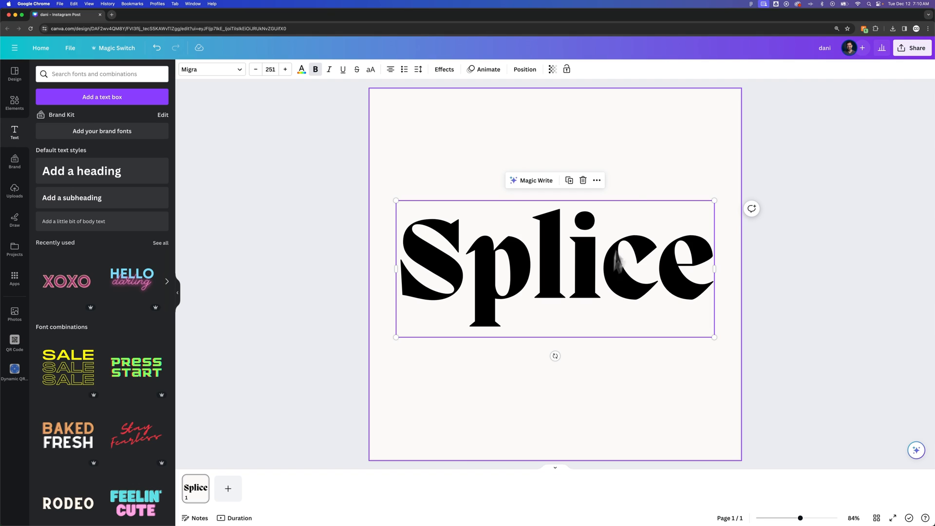
pyautogui.moveTo(680, 129)
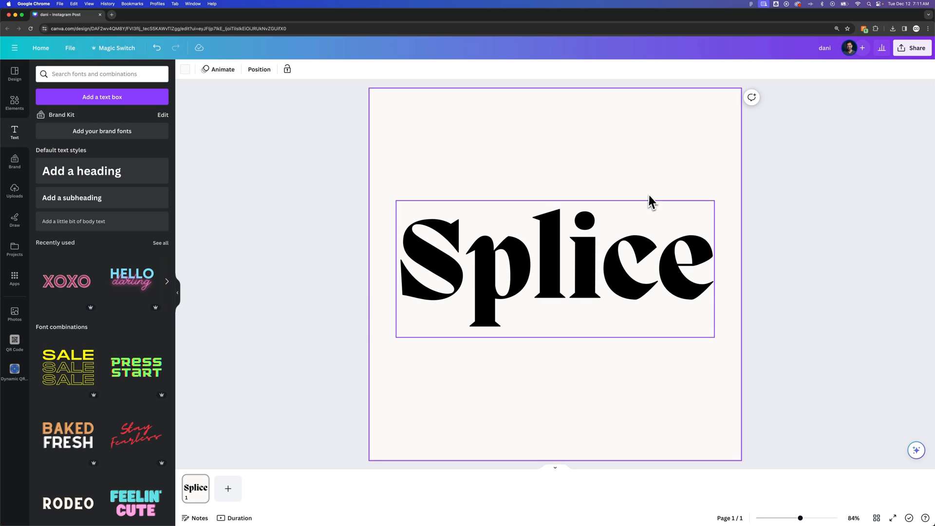
# Download the Splice design as an SVG file with a transparent background
pyautogui.click(912, 47)
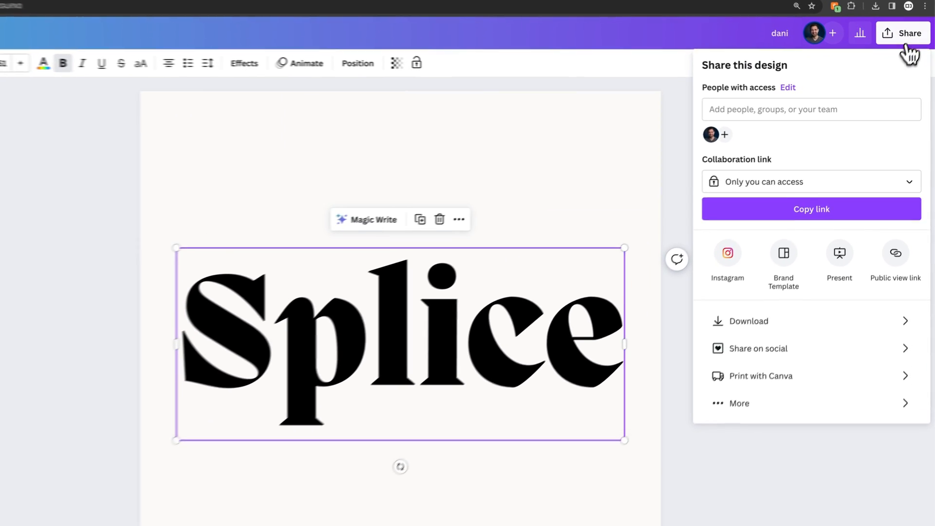
pyautogui.click(748, 321)
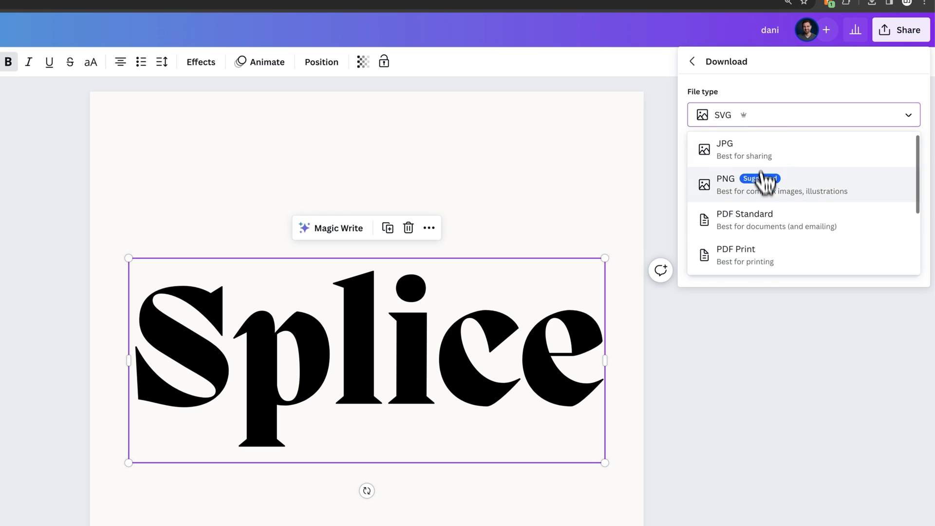
pyautogui.scroll(-3)
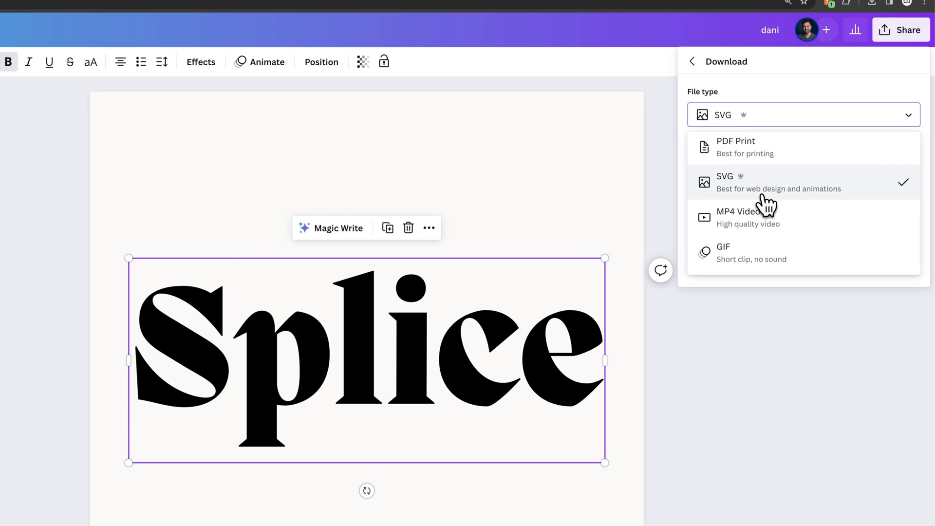
pyautogui.moveTo(775, 196)
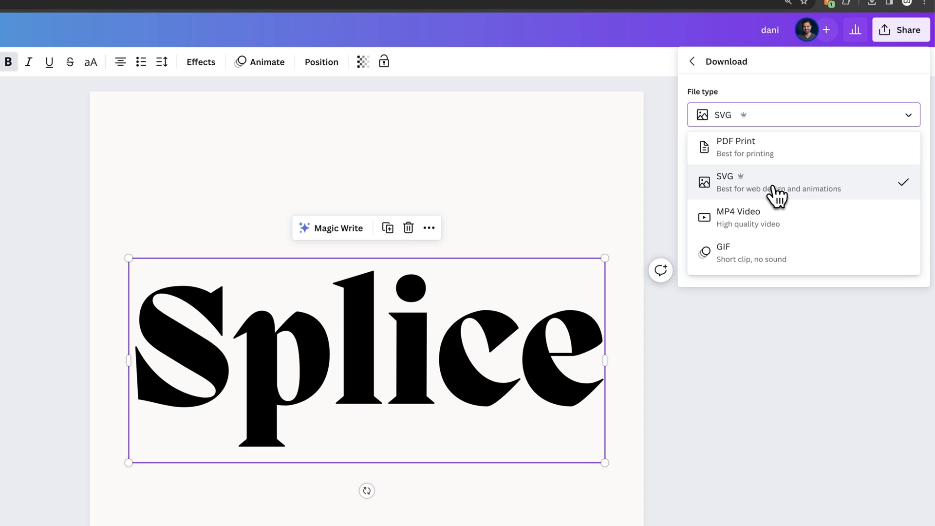
pyautogui.moveTo(763, 189)
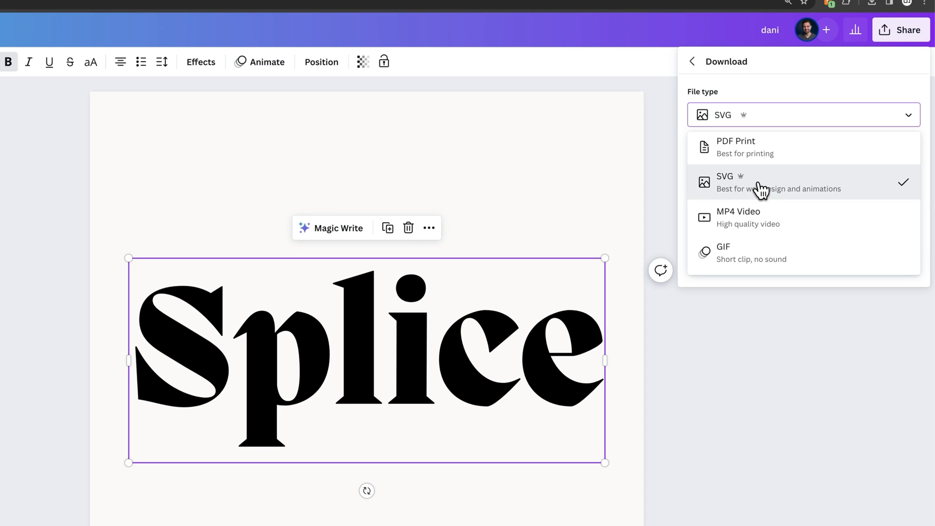
pyautogui.click(725, 181)
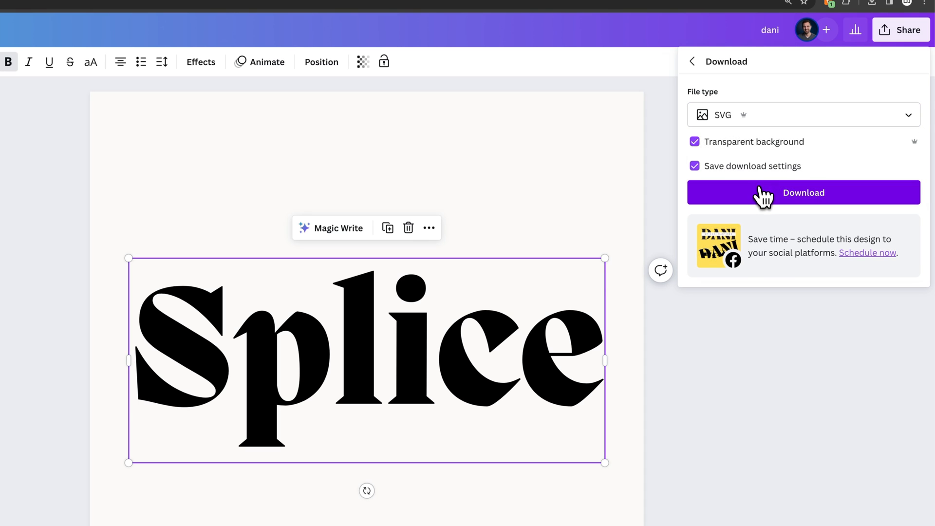
pyautogui.moveTo(702, 154)
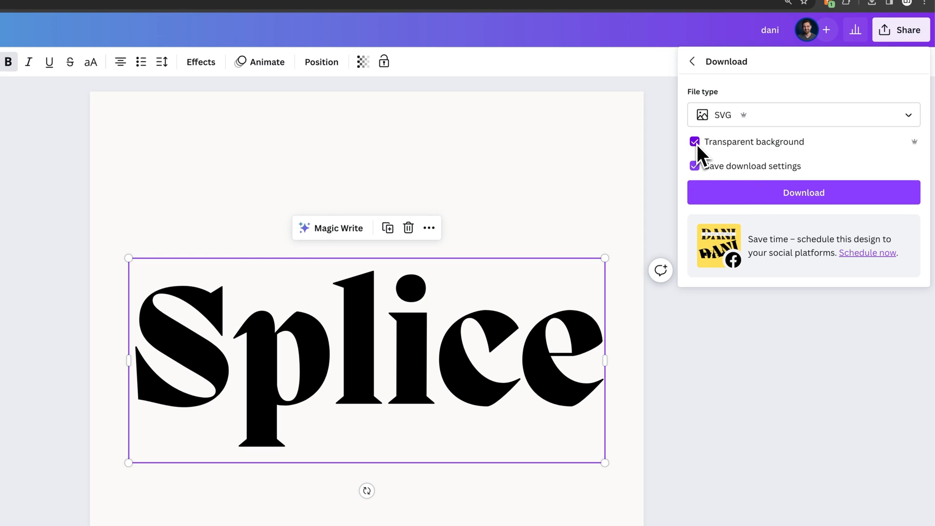
pyautogui.moveTo(749, 182)
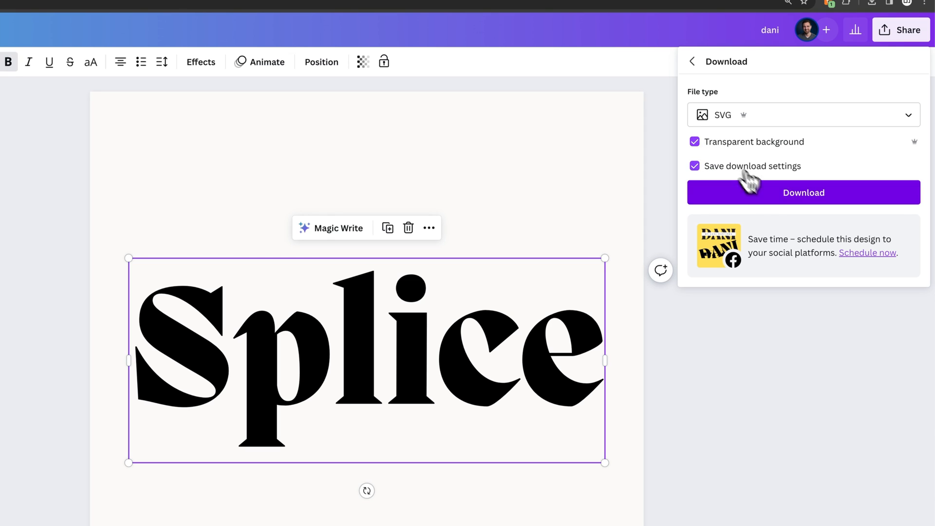
pyautogui.click(803, 191)
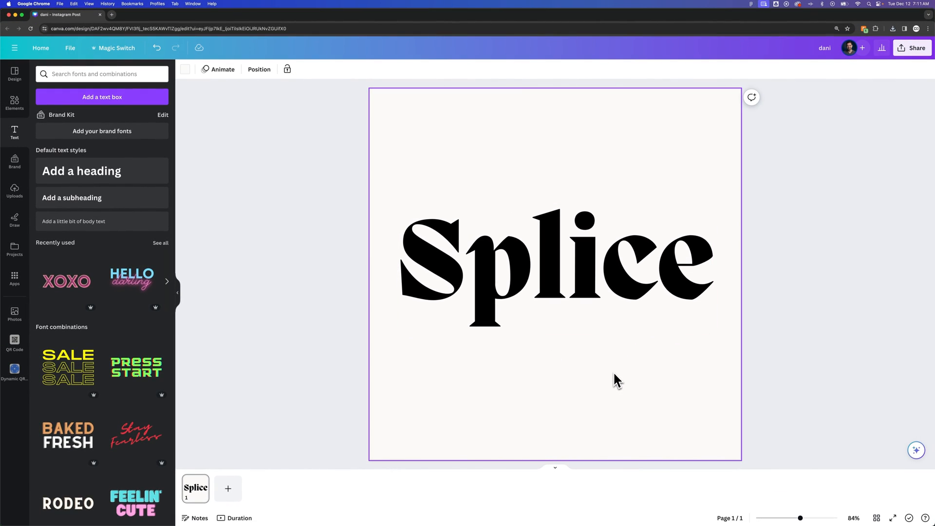
pyautogui.moveTo(695, 515)
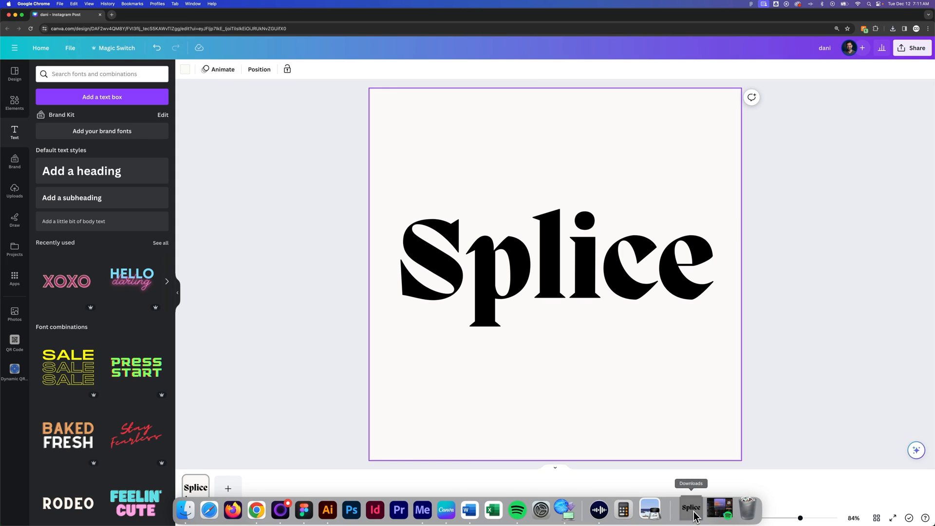
pyautogui.moveTo(720, 511)
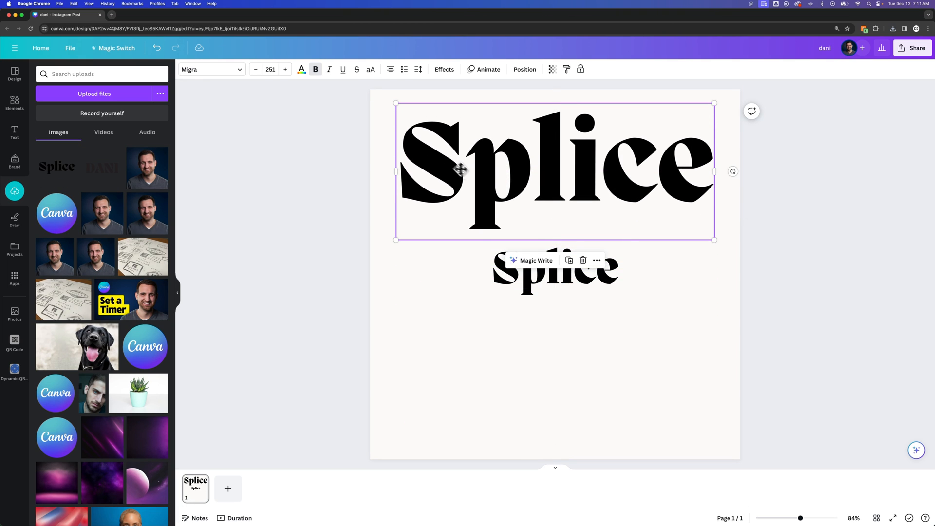
# Select the imported Splice SVG image below the heading and show its colour choices
pyautogui.click(555, 337)
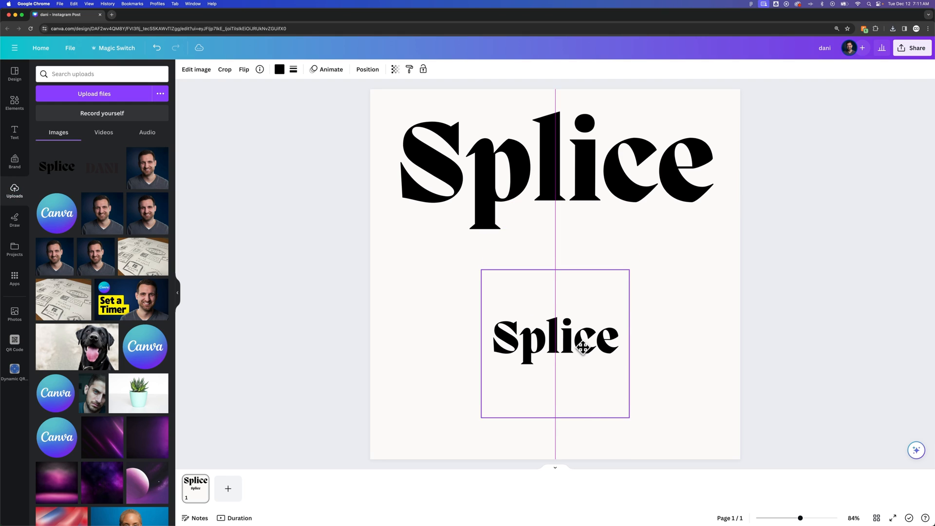
pyautogui.click(554, 335)
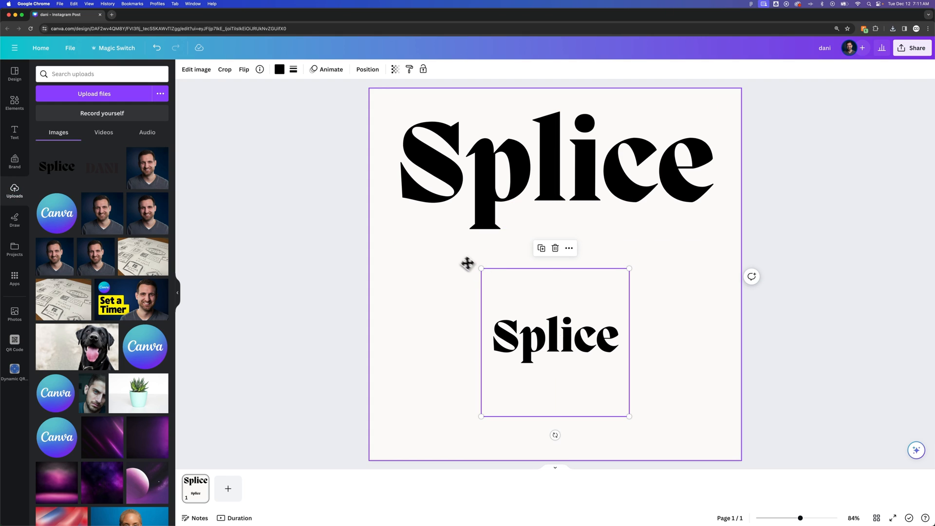
pyautogui.click(554, 171)
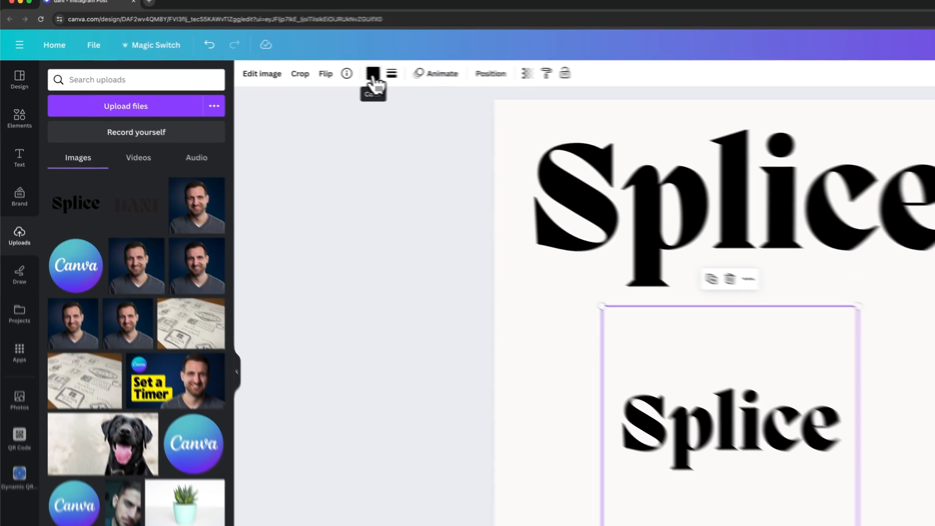
pyautogui.click(372, 73)
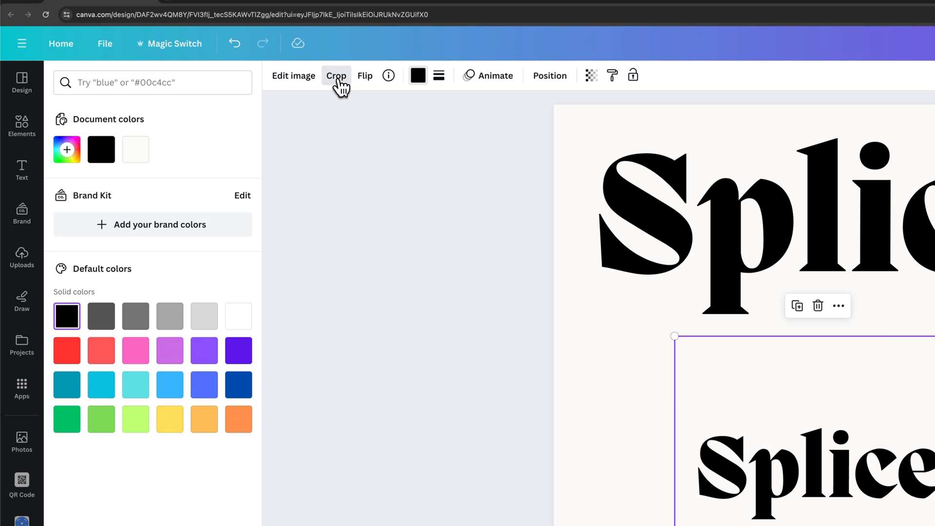
# Crop the Splice SVG image to a snug box around the word
pyautogui.click(335, 75)
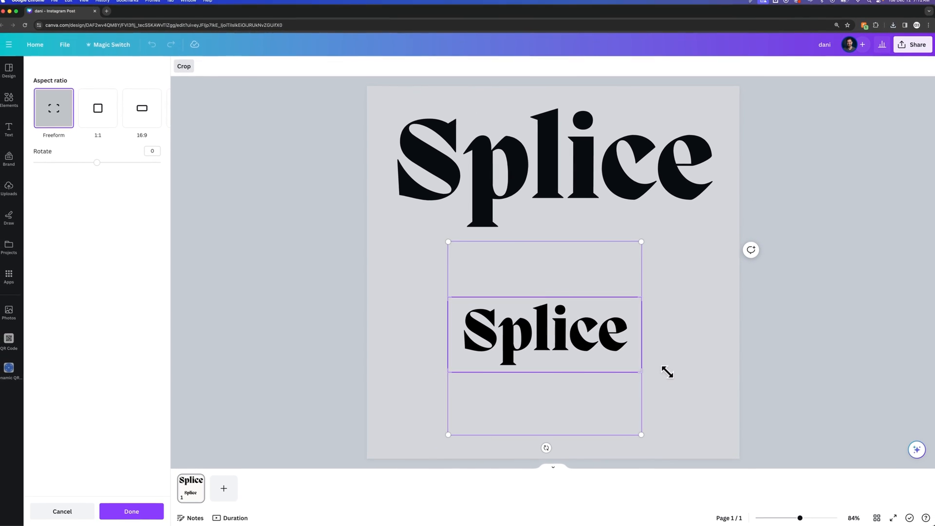
pyautogui.click(130, 511)
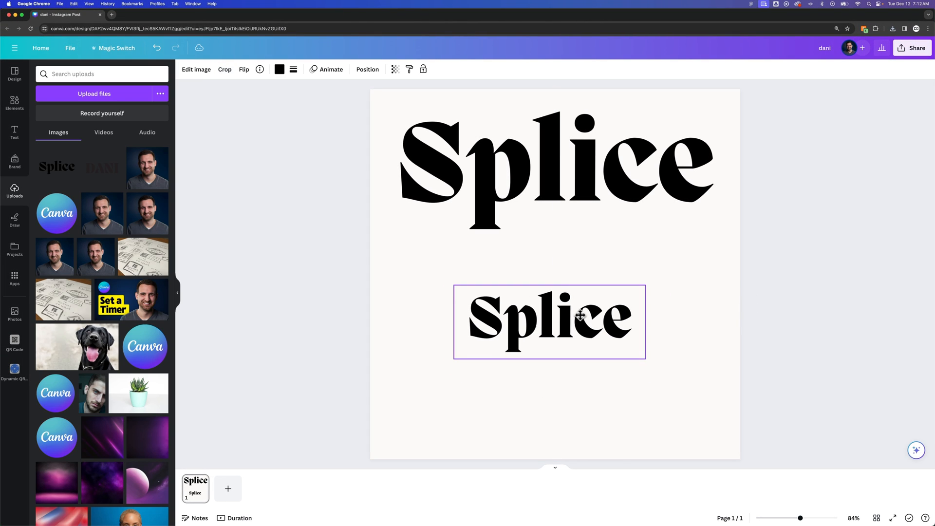
pyautogui.click(548, 321)
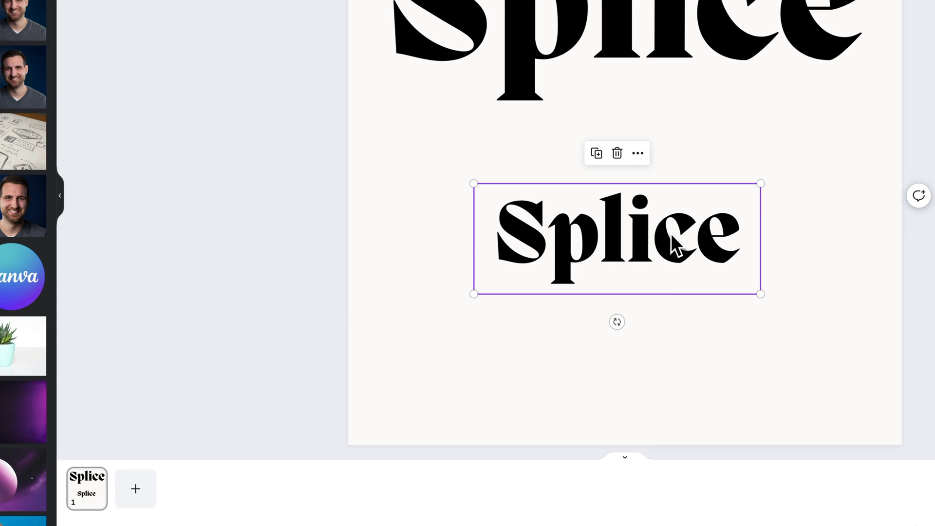
# Copy the Splice image and paste it onto a new second page
pyautogui.press('cmd+c')
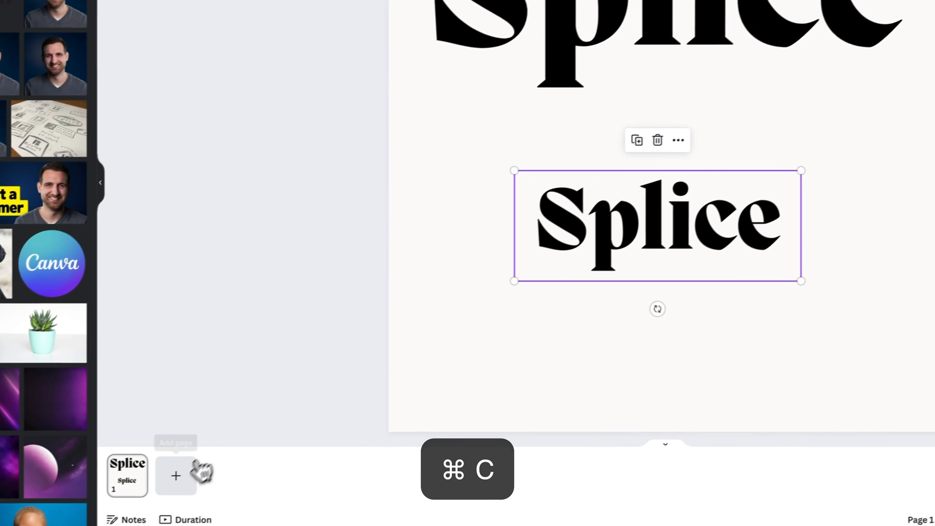
pyautogui.press('cmd+v')
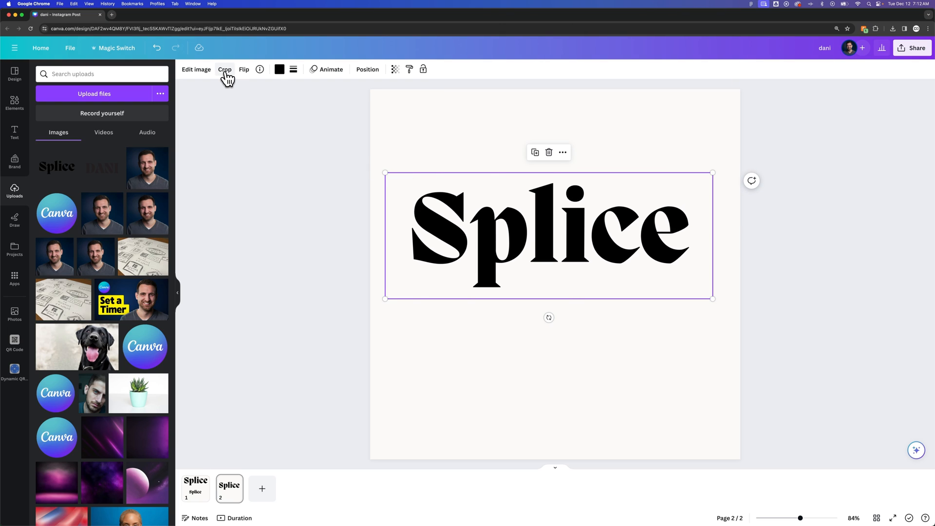
# Rotate the page-2 copy about -7 inside the crop, keeping only its upper half
pyautogui.click(225, 69)
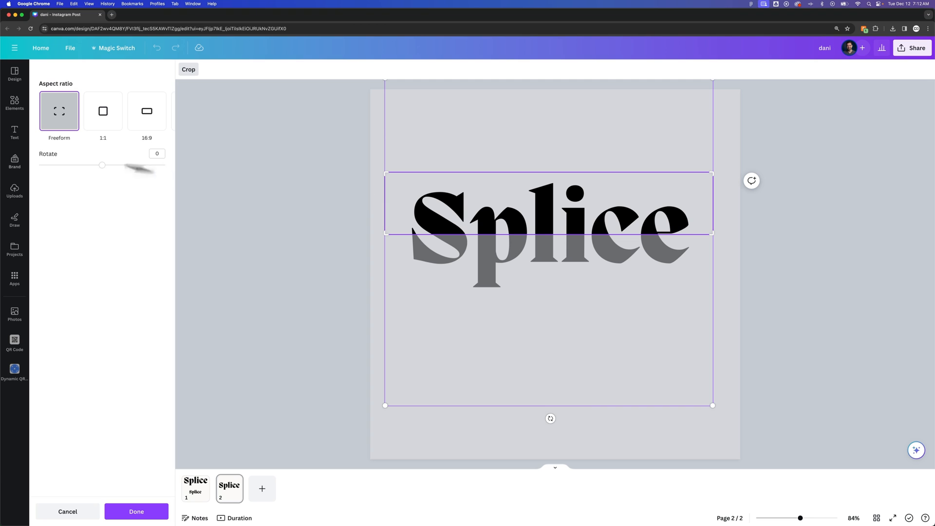
pyautogui.moveTo(103, 165); pyautogui.dragTo(103, 165)
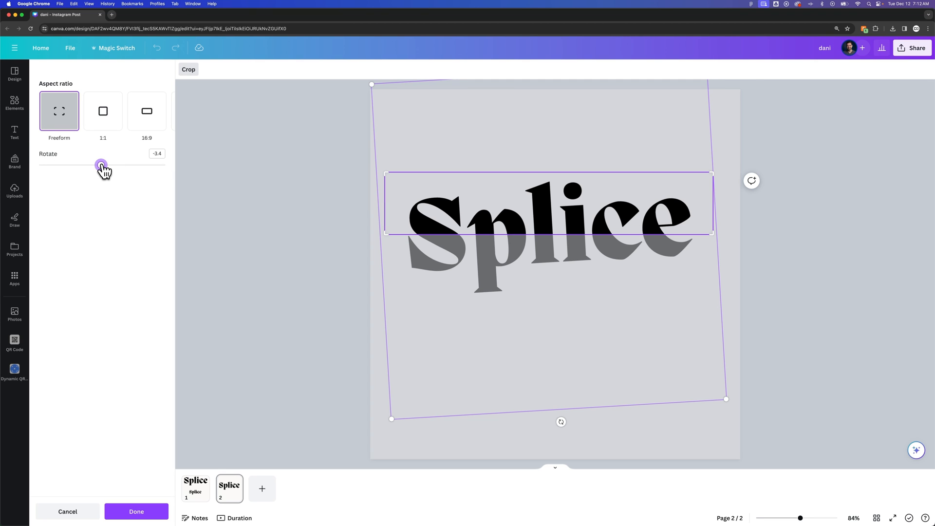
pyautogui.moveTo(101, 165); pyautogui.dragTo(92, 165)
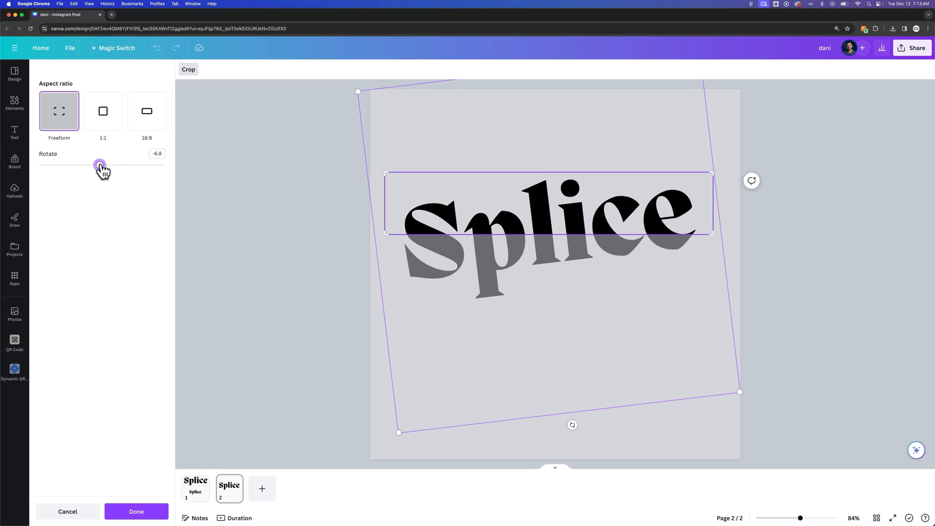
pyautogui.moveTo(101, 164); pyautogui.dragTo(99, 165)
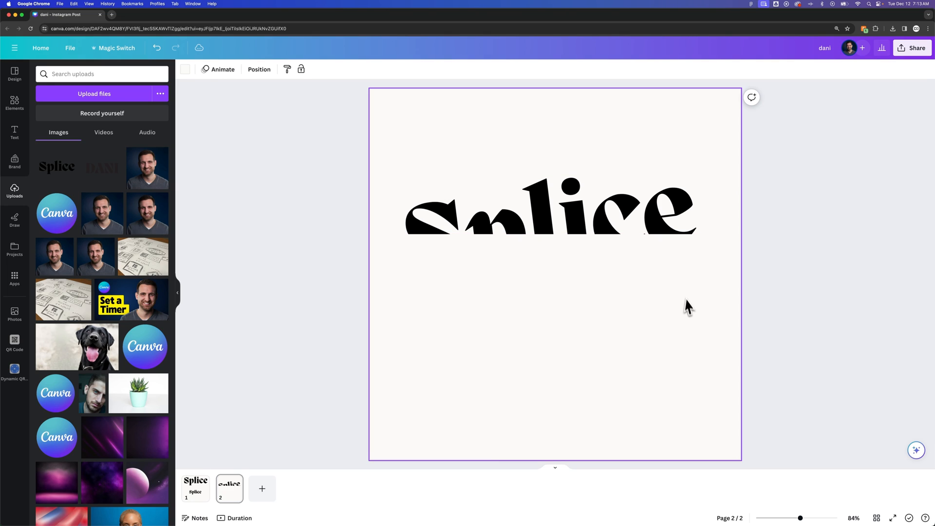
pyautogui.moveTo(573, 336)
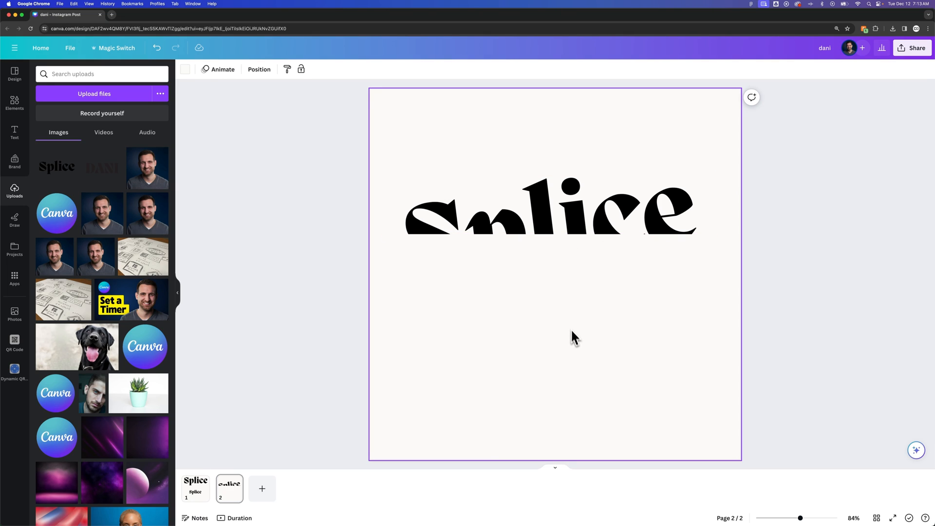
pyautogui.moveTo(534, 313)
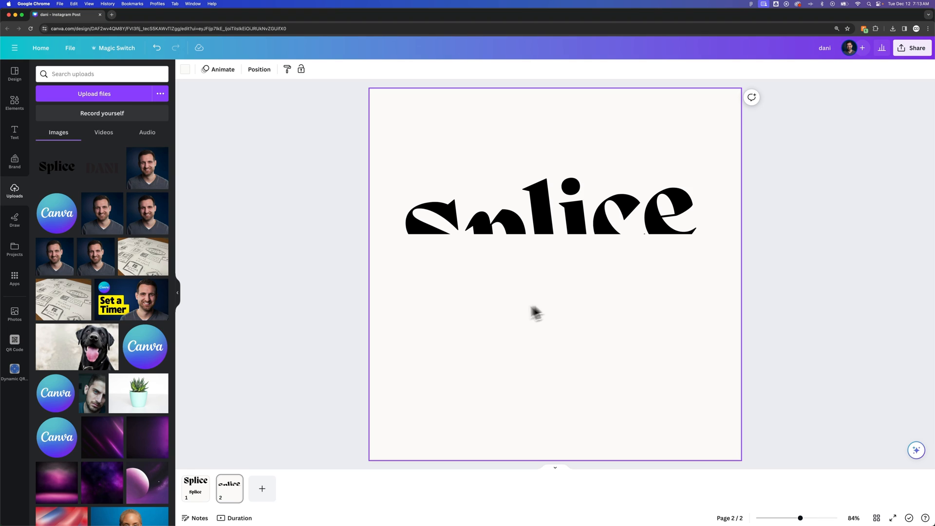
pyautogui.click(548, 209)
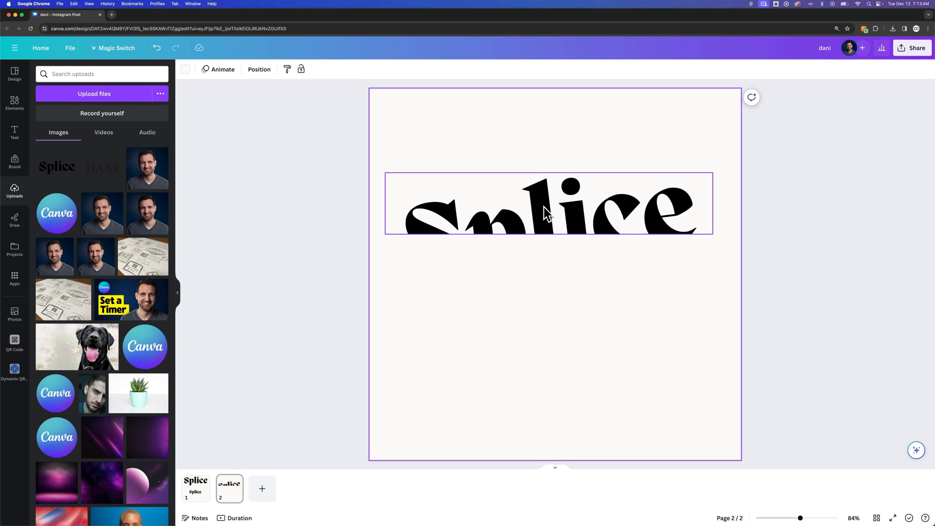
pyautogui.click(542, 215)
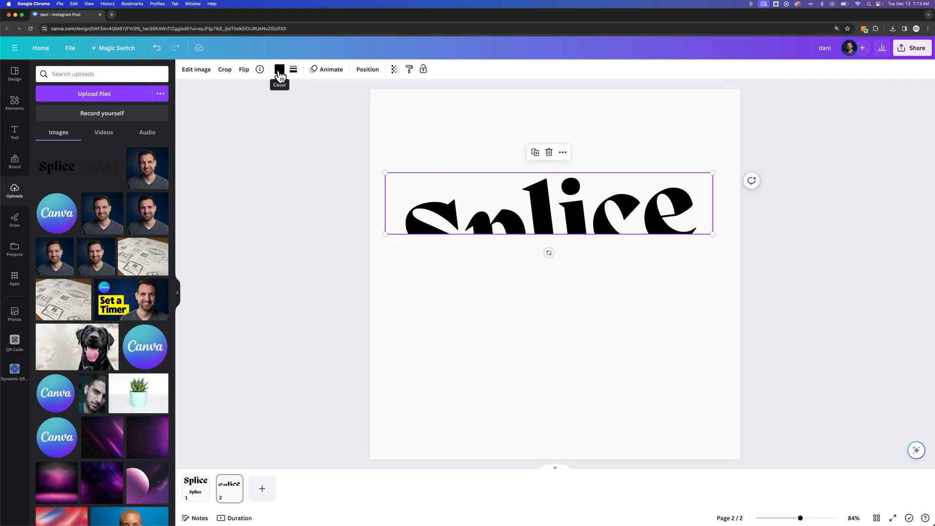
pyautogui.click(279, 69)
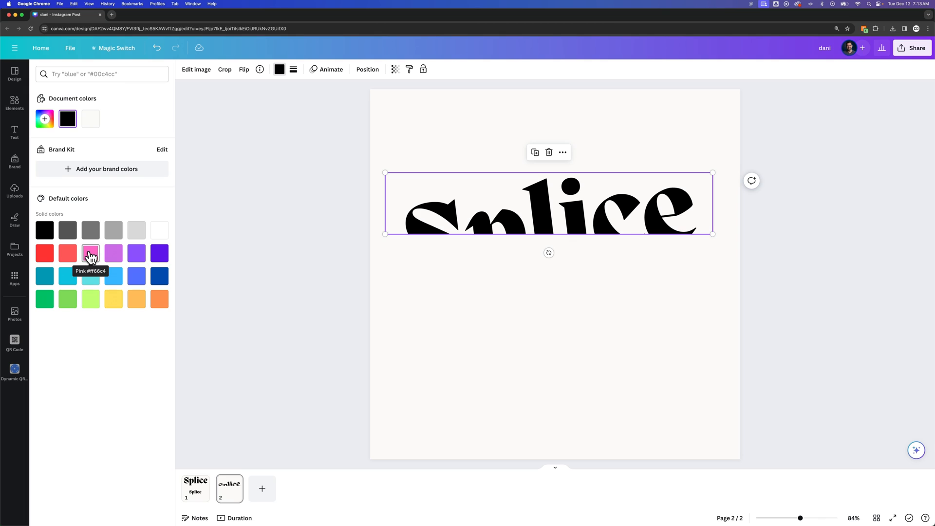
pyautogui.click(90, 253)
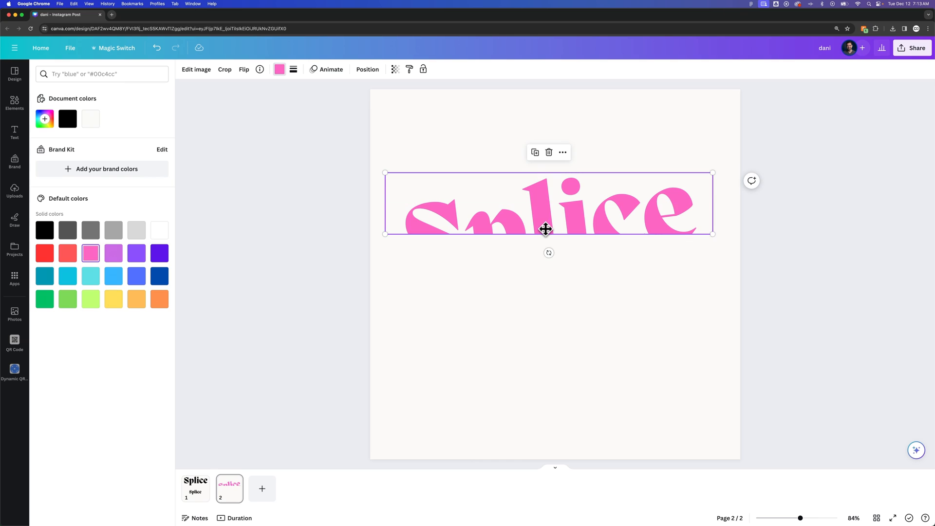
pyautogui.moveTo(279, 69)
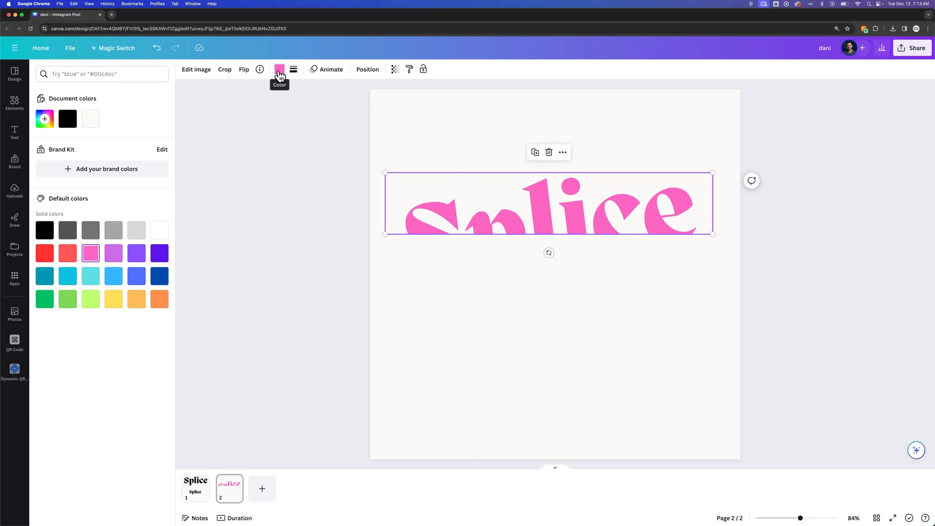
pyautogui.click(91, 253)
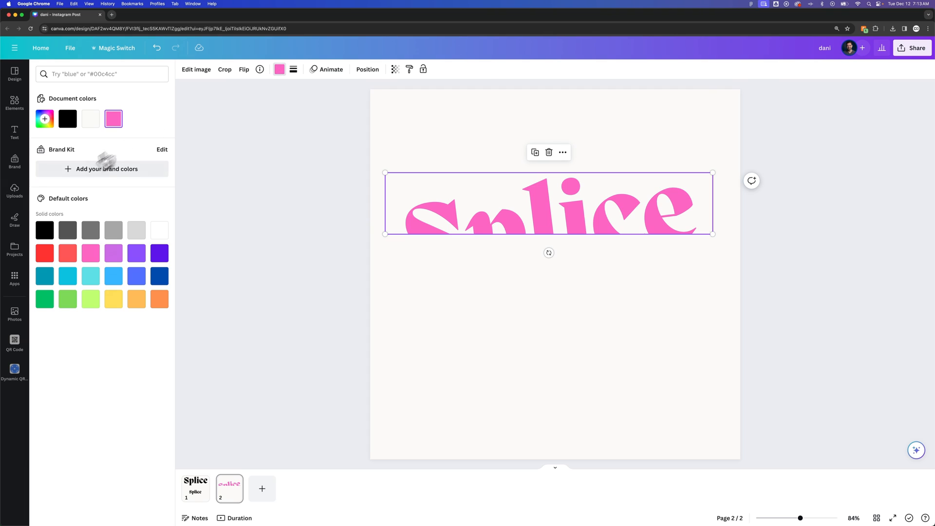
pyautogui.click(44, 231)
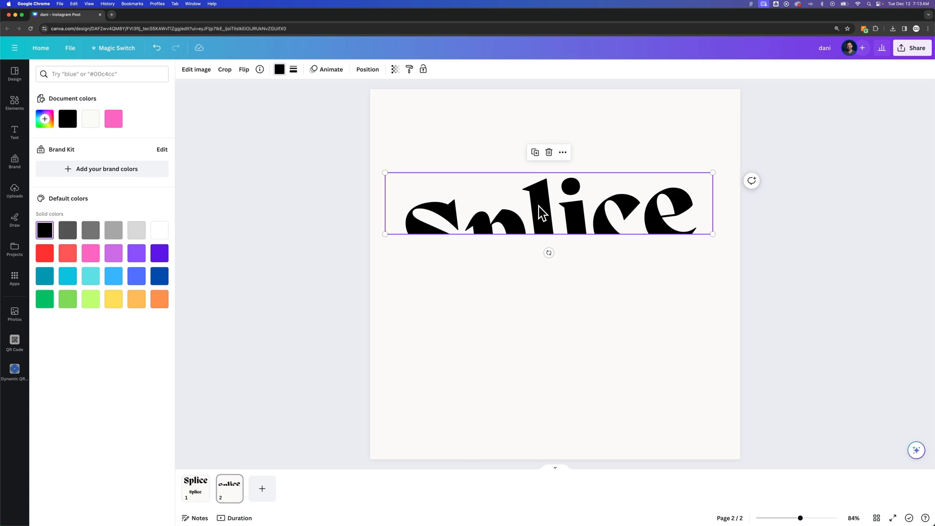
pyautogui.moveTo(496, 293)
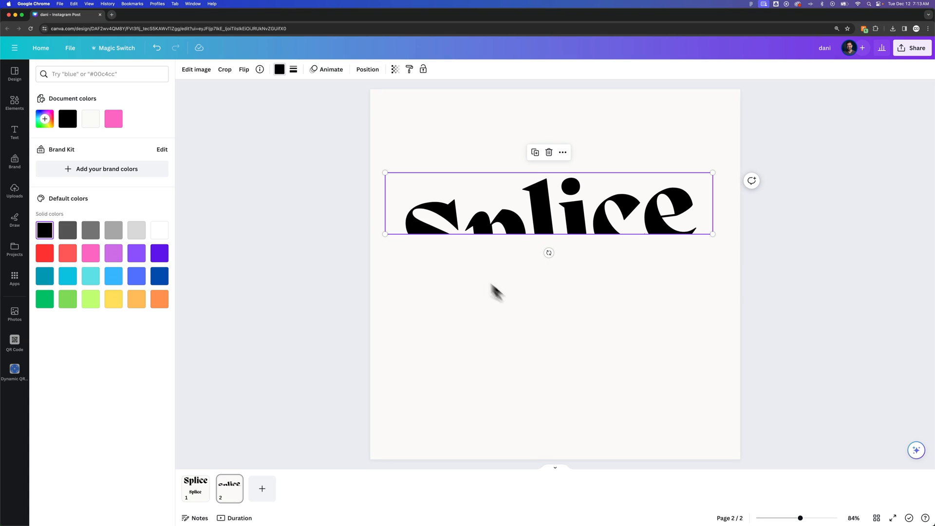
pyautogui.click(14, 191)
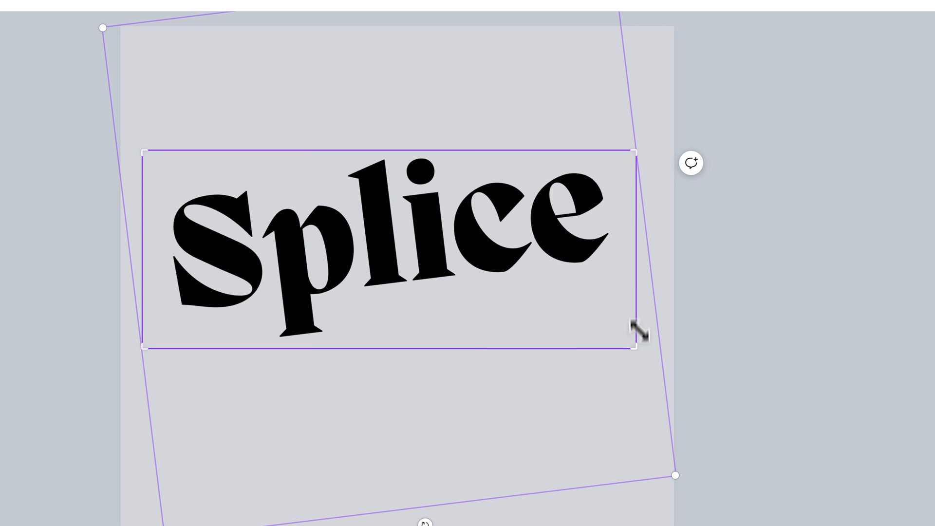
pyautogui.moveTo(638, 151)
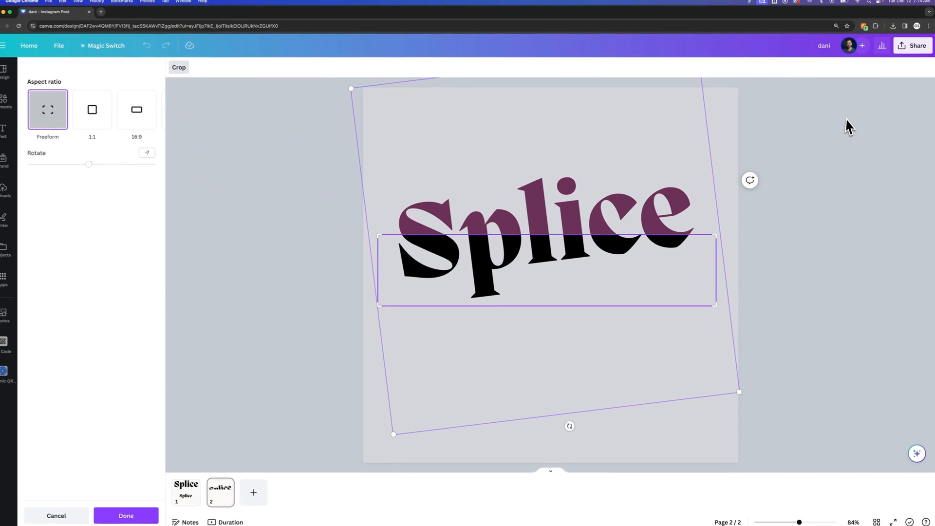
# Finish cropping the black copy to its tilted lower half beneath the pink top
pyautogui.click(125, 515)
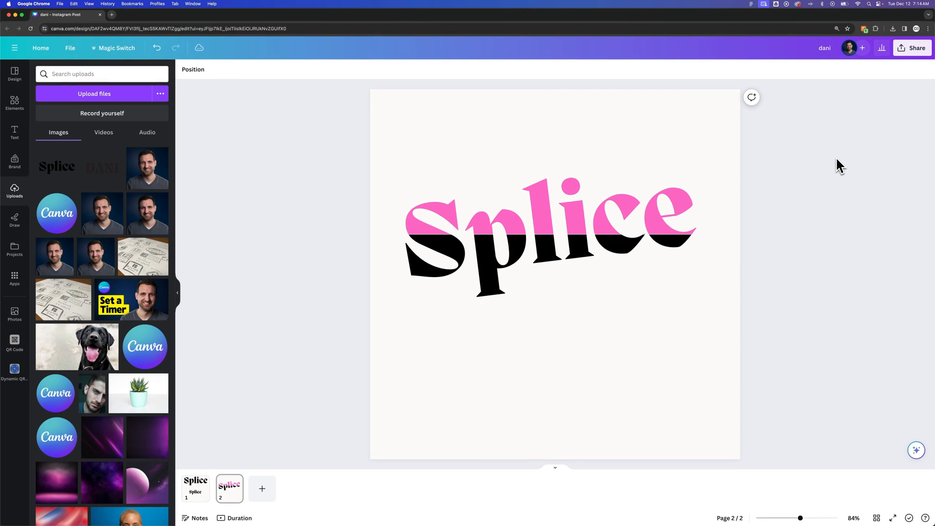
# Recolour the pink upper half black from Document colors, then deselect
pyautogui.click(549, 223)
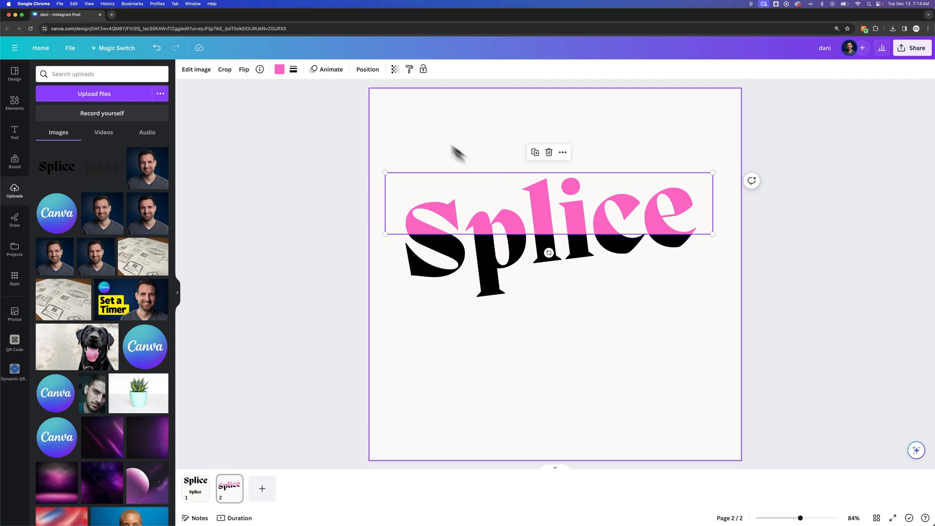
pyautogui.click(278, 69)
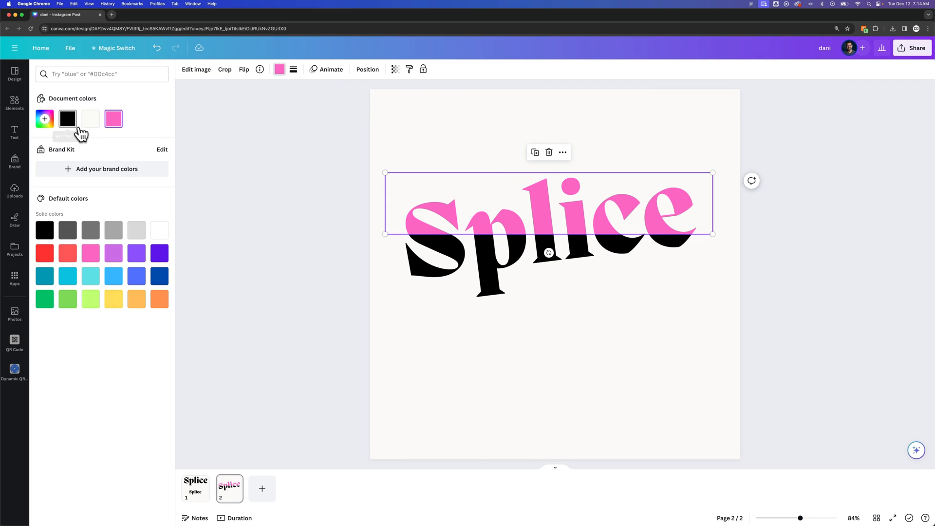
pyautogui.click(67, 118)
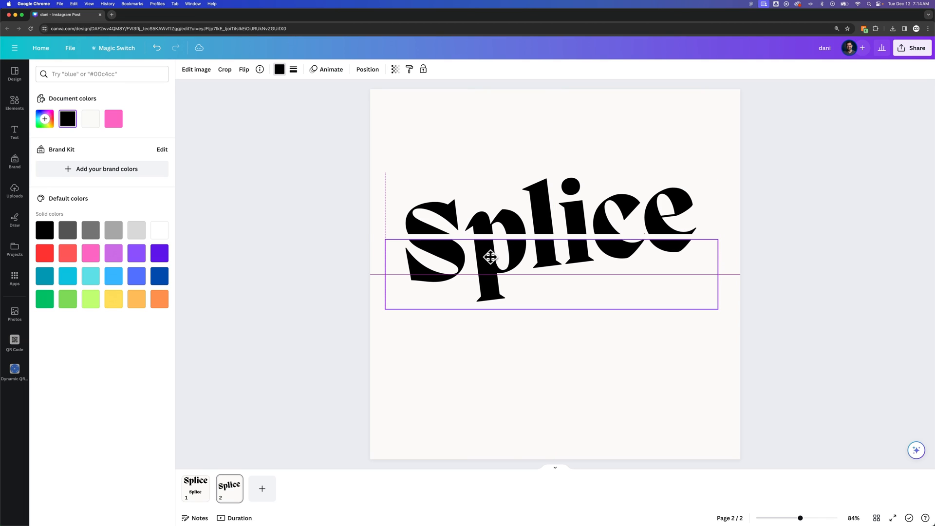
pyautogui.click(15, 191)
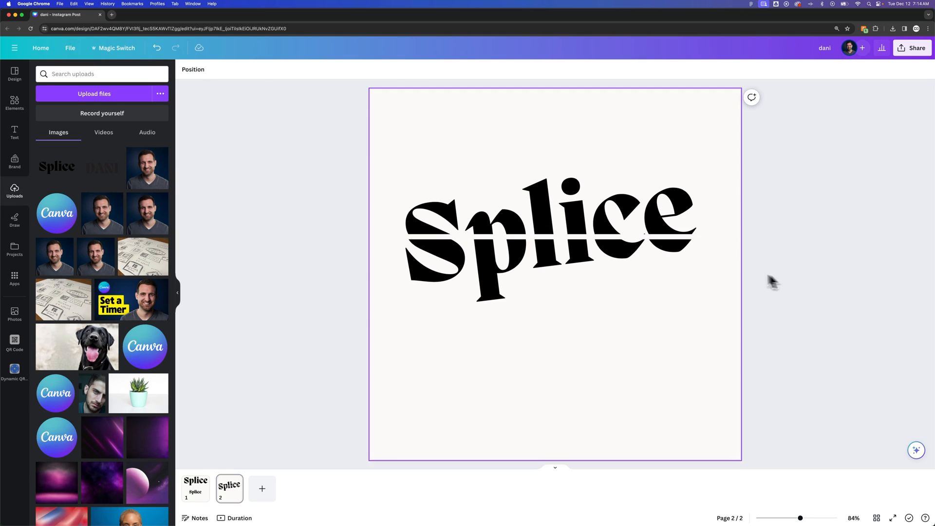
pyautogui.moveTo(667, 334)
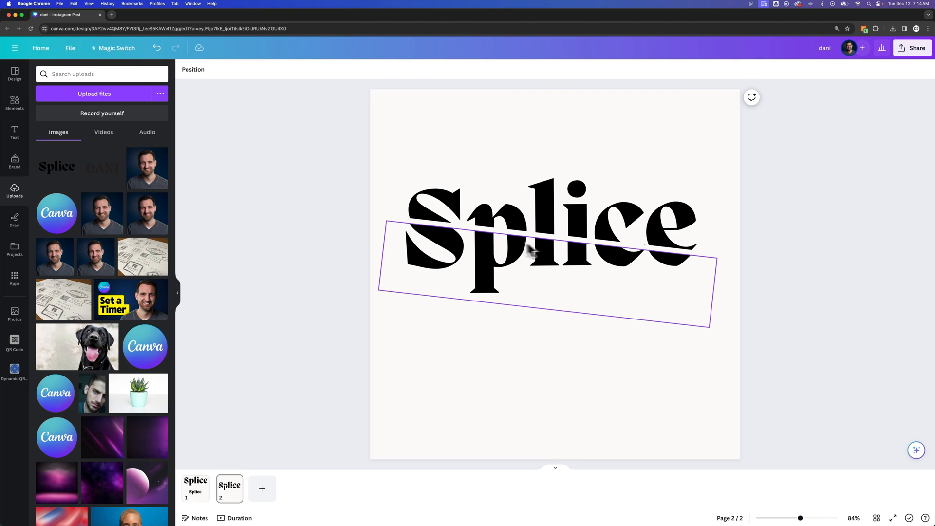
# Nudge the lower half slightly right of the upper half and deselect
pyautogui.press('cmd+z')
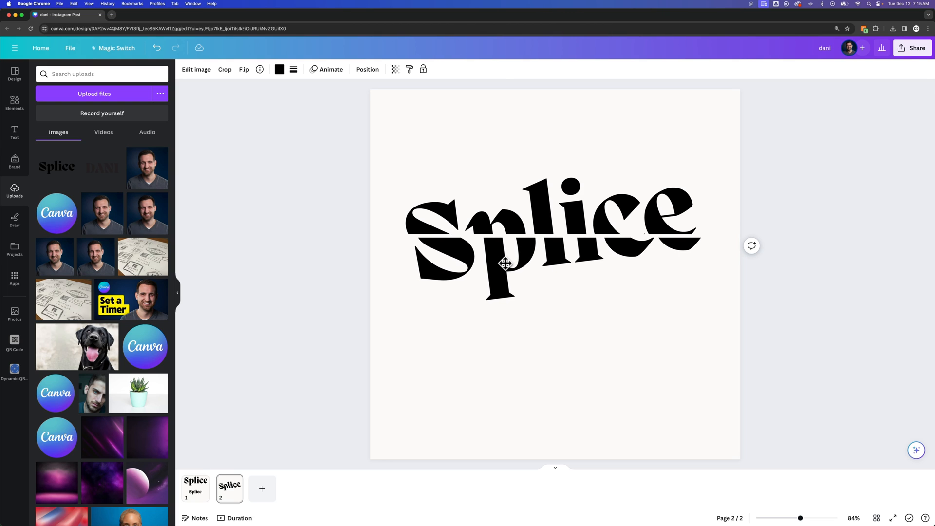
pyautogui.click(806, 183)
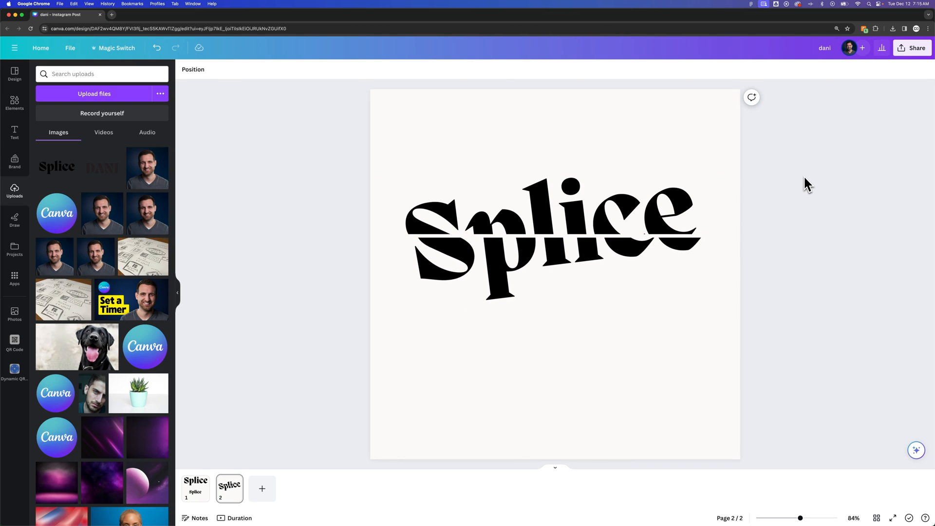